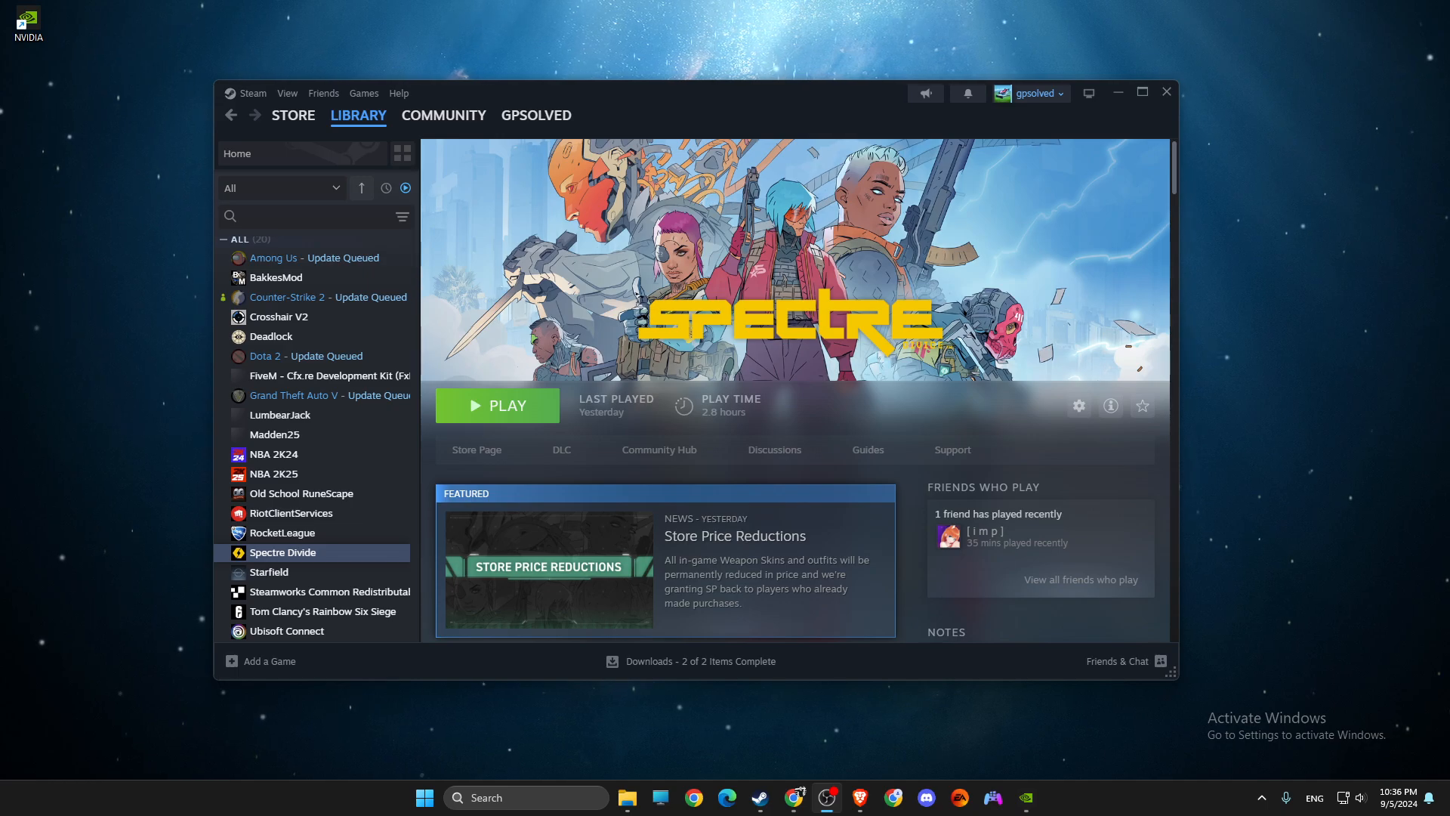
# Close the Steam library window showing Spectre Divide, leaving the desktop.
pyautogui.click(236, 153)
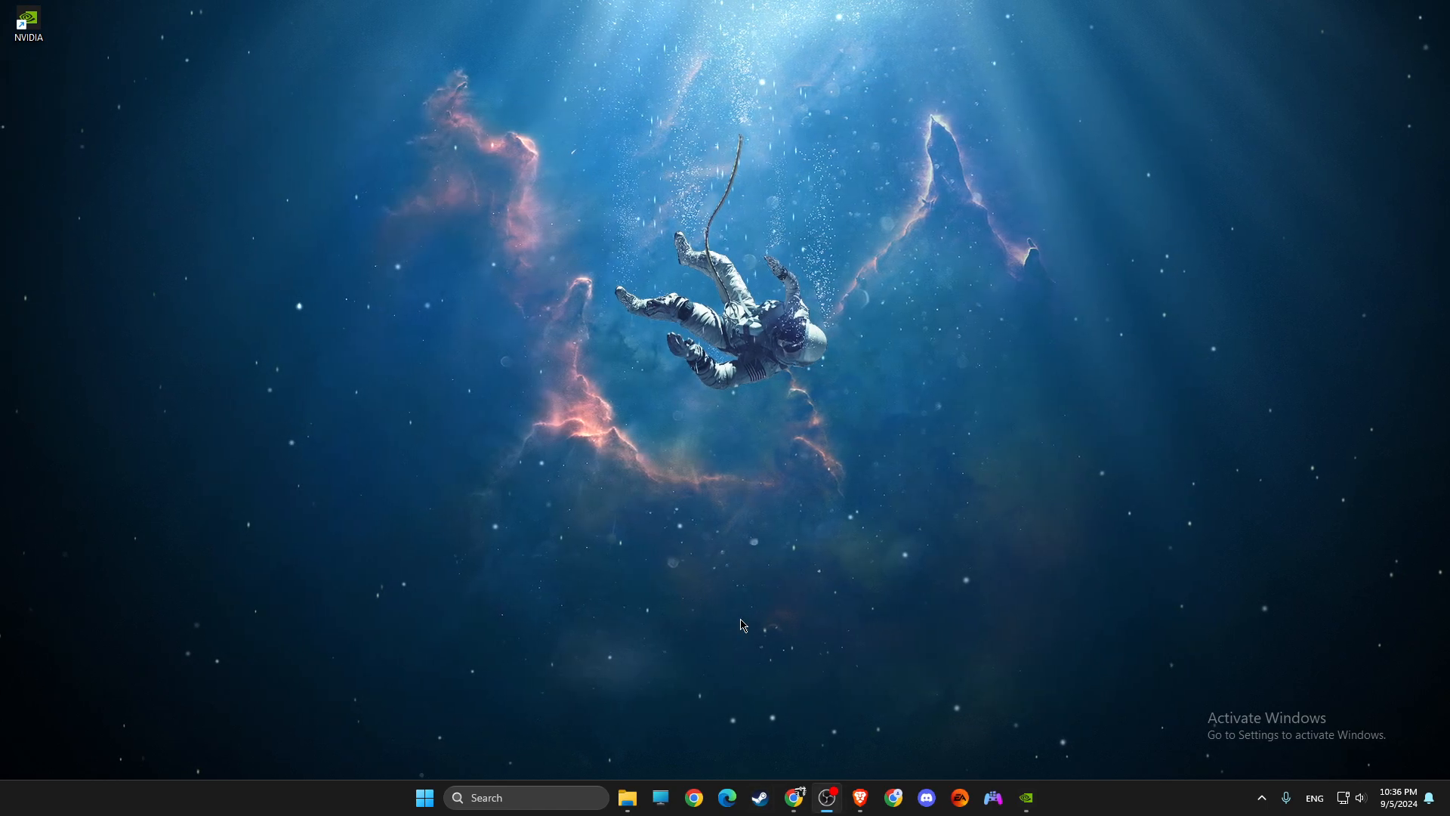
# Restore Steam, go to the Library and bring up Spectre Divide's properties.
pyautogui.click(758, 797)
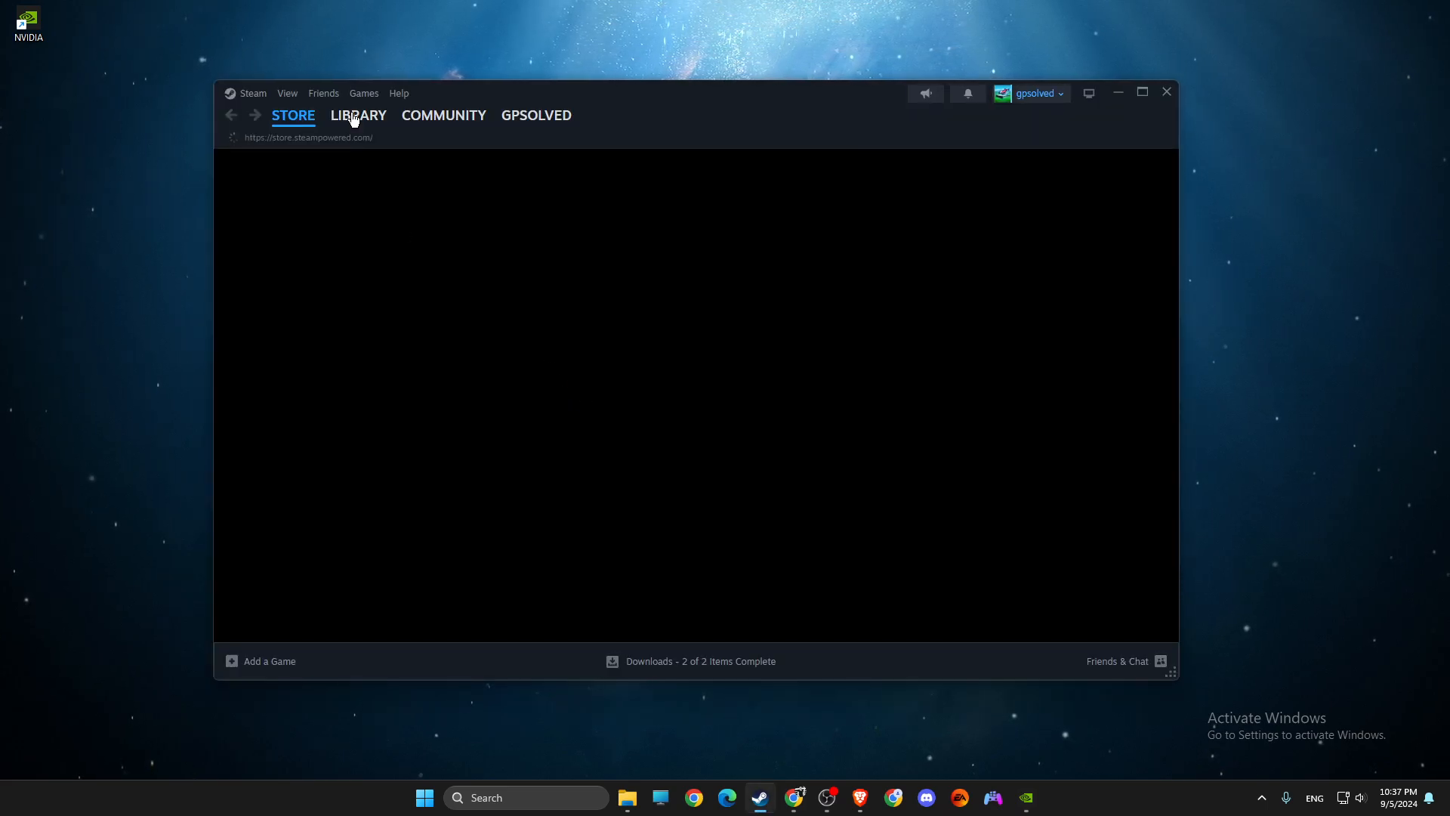
pyautogui.click(358, 114)
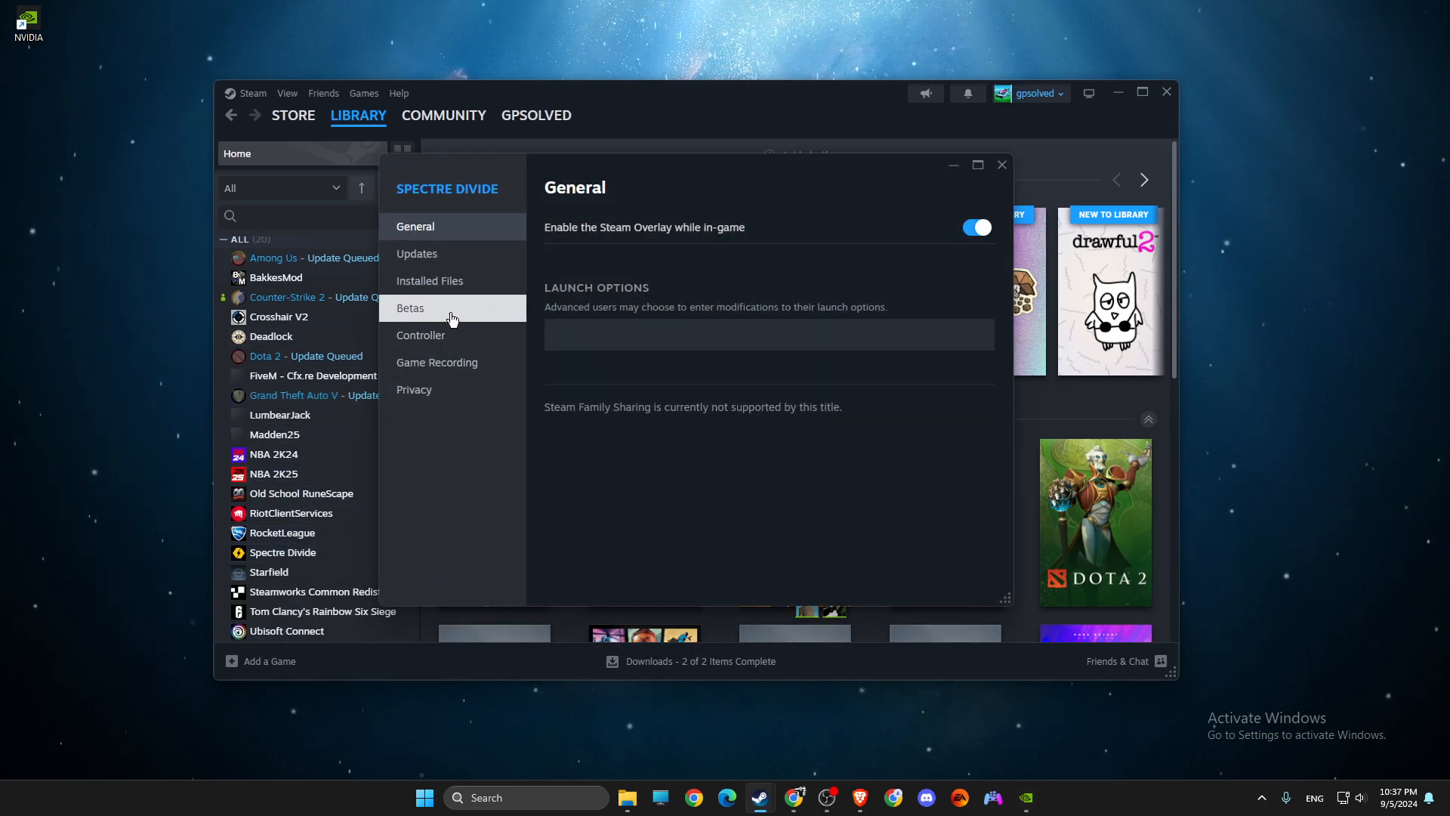
pyautogui.click(429, 280)
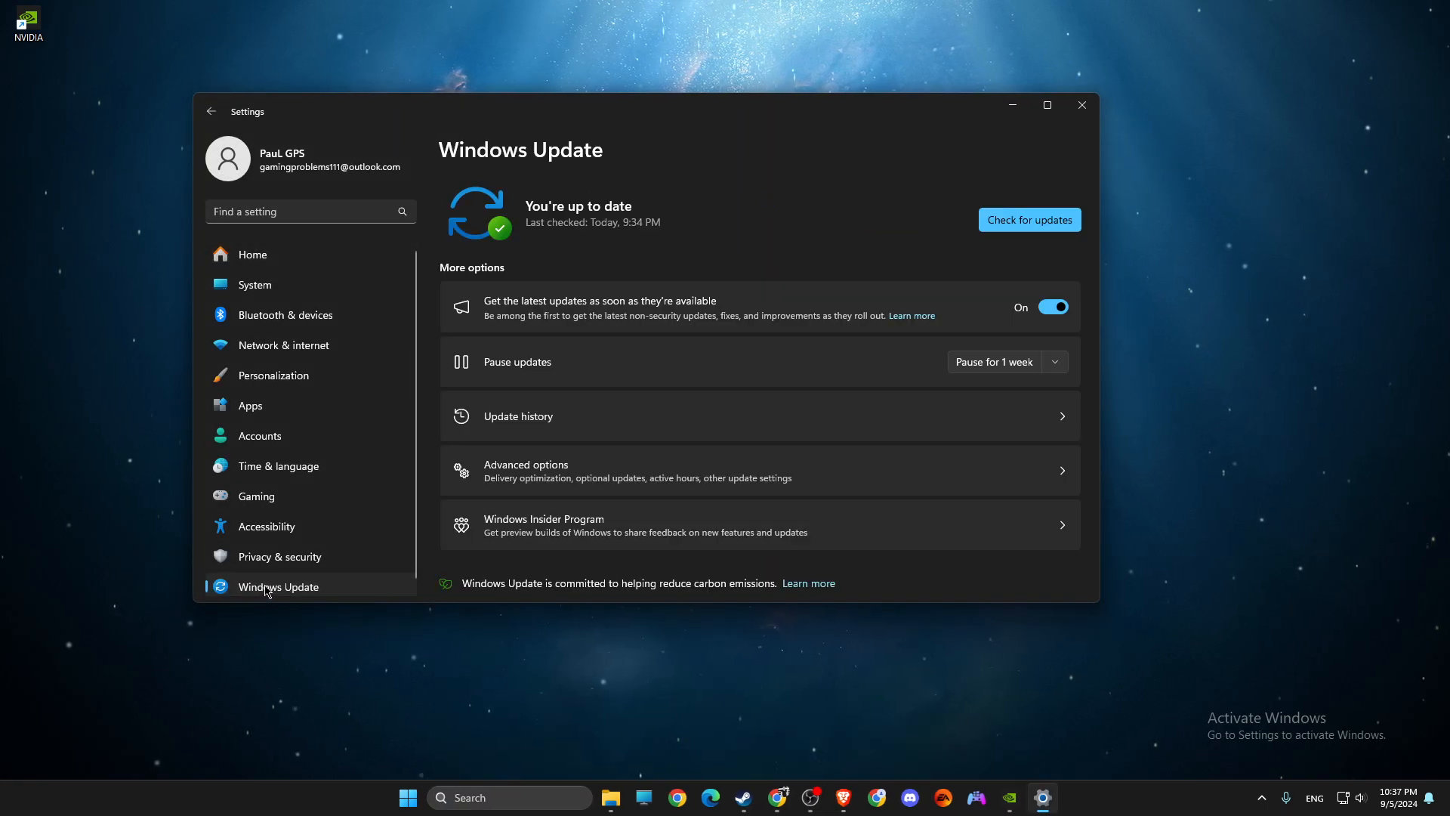
# Start a Windows Update check, then close Settings to the desktop.
pyautogui.click(1029, 219)
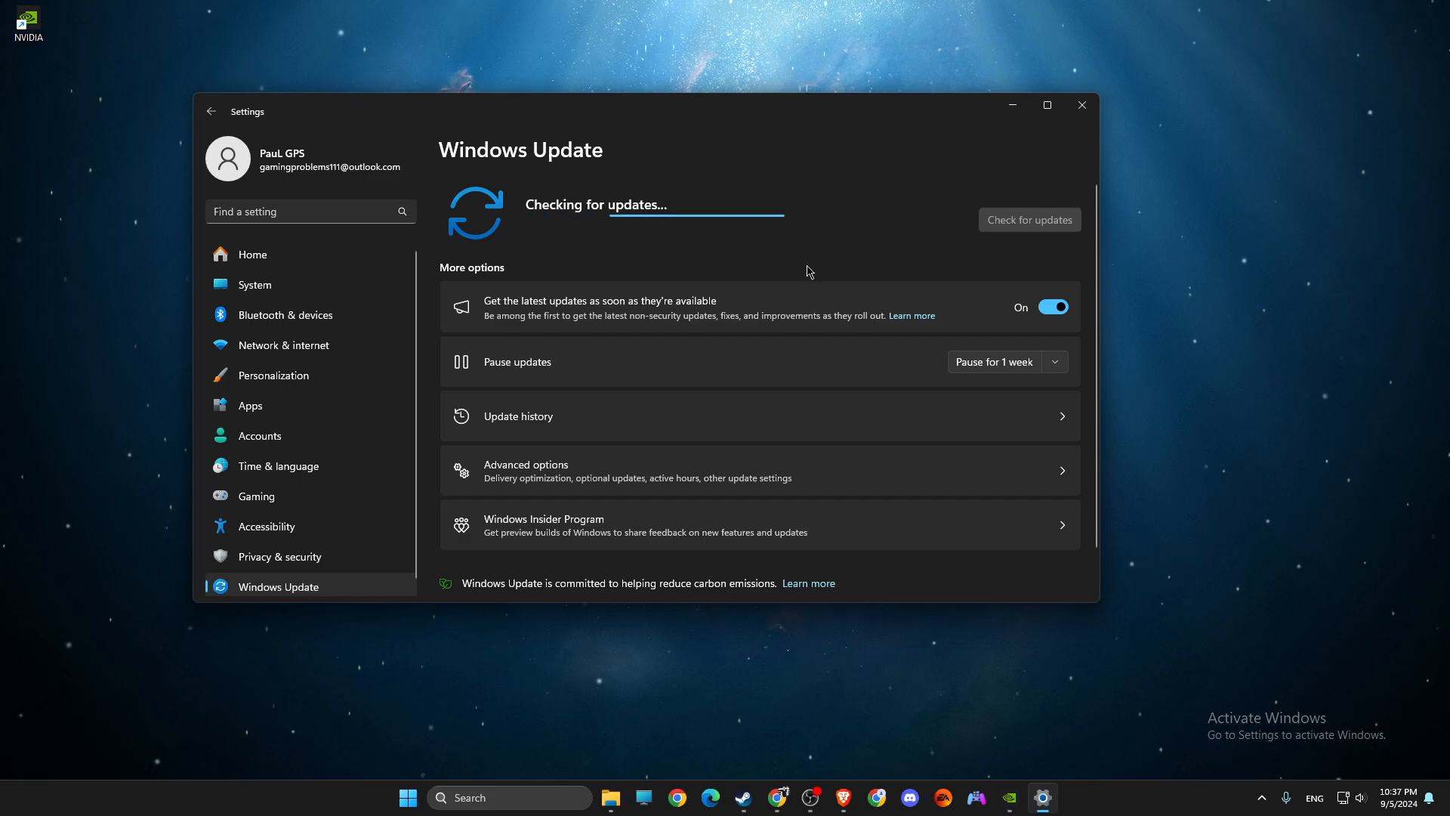
pyautogui.click(1080, 104)
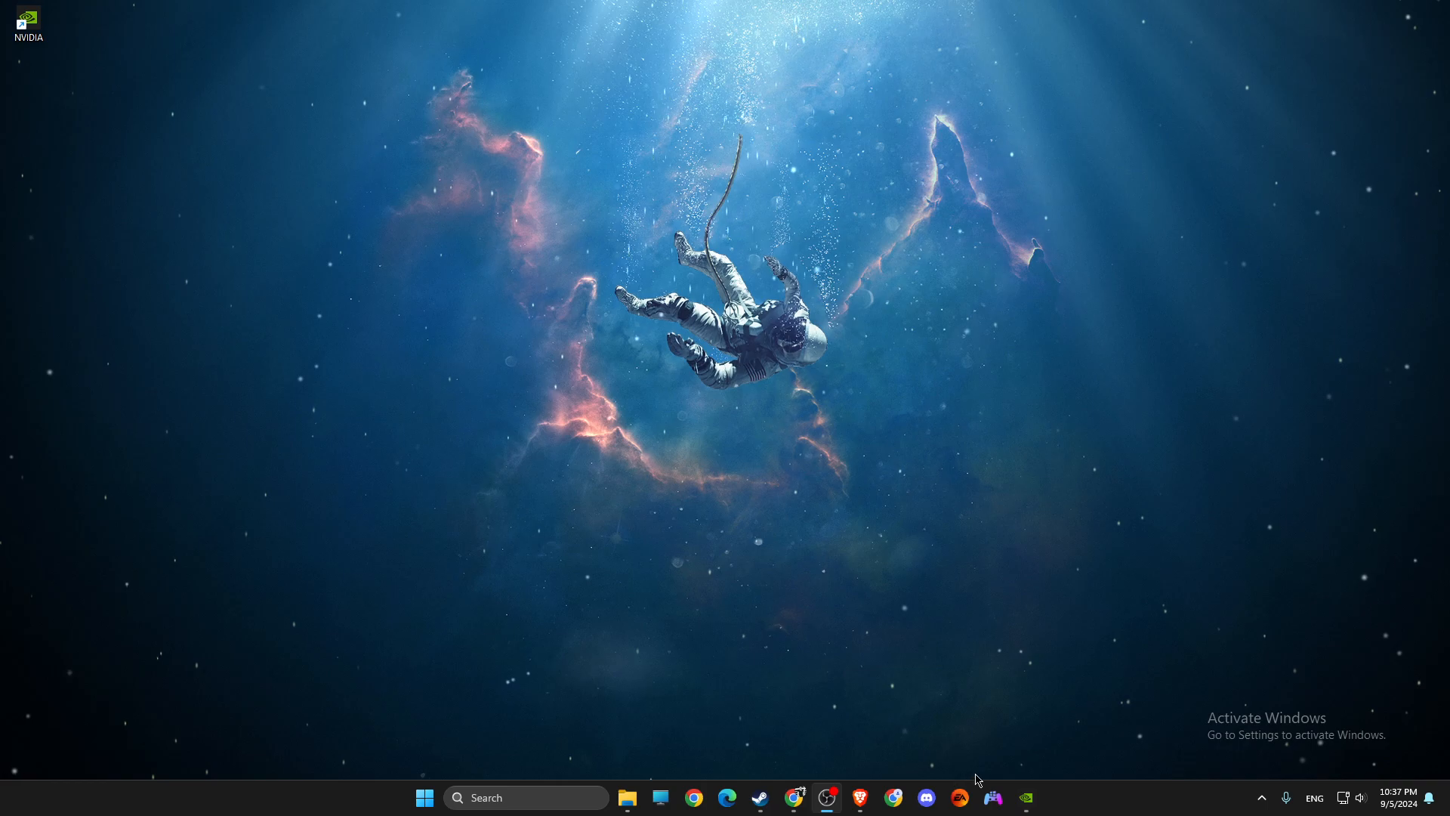
pyautogui.moveTo(1026, 797)
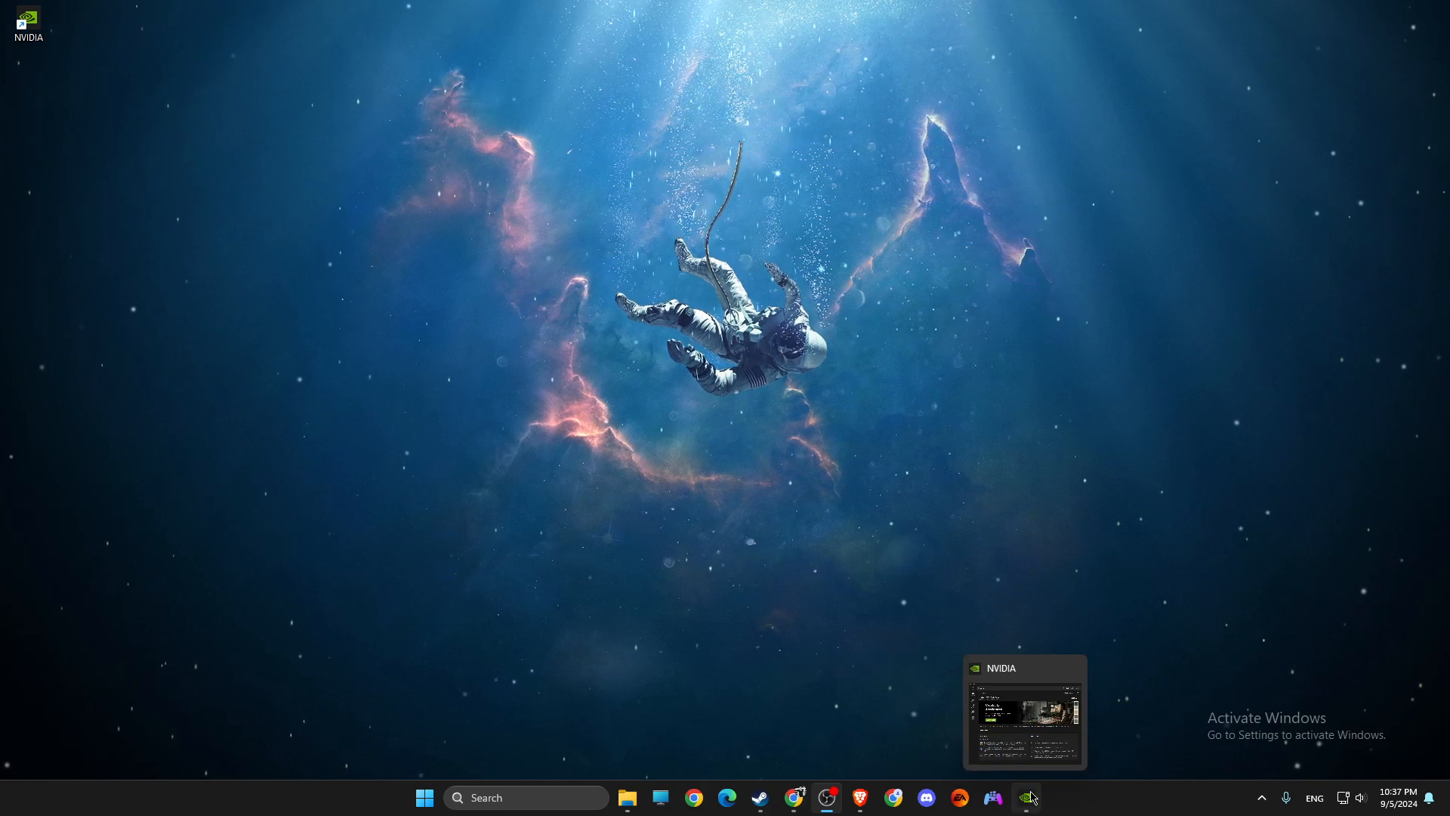
# View the NVIDIA App Drivers page confirming Studio Driver 560.81 is current, then close it.
pyautogui.click(1024, 712)
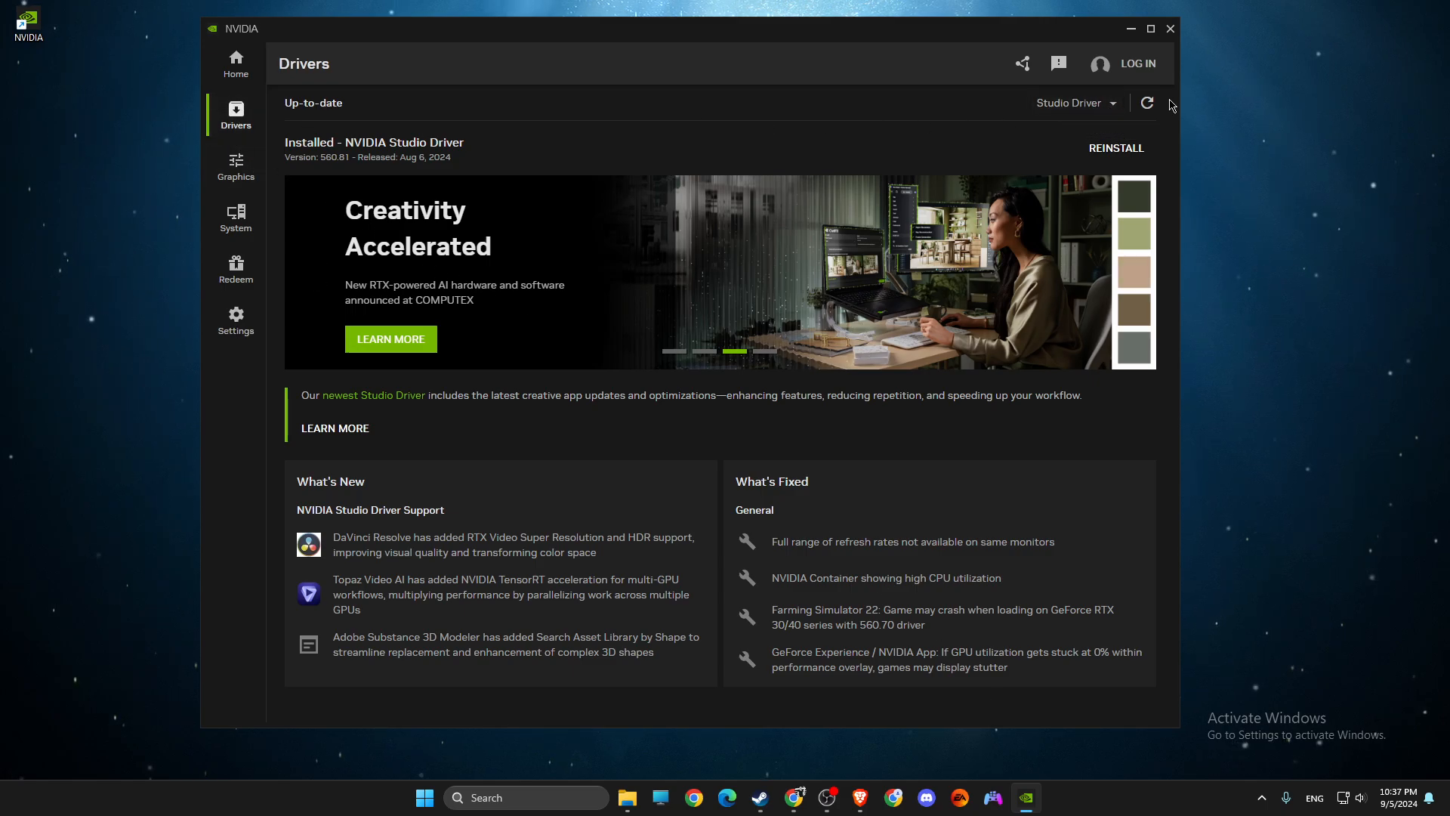
pyautogui.moveTo(1146, 102)
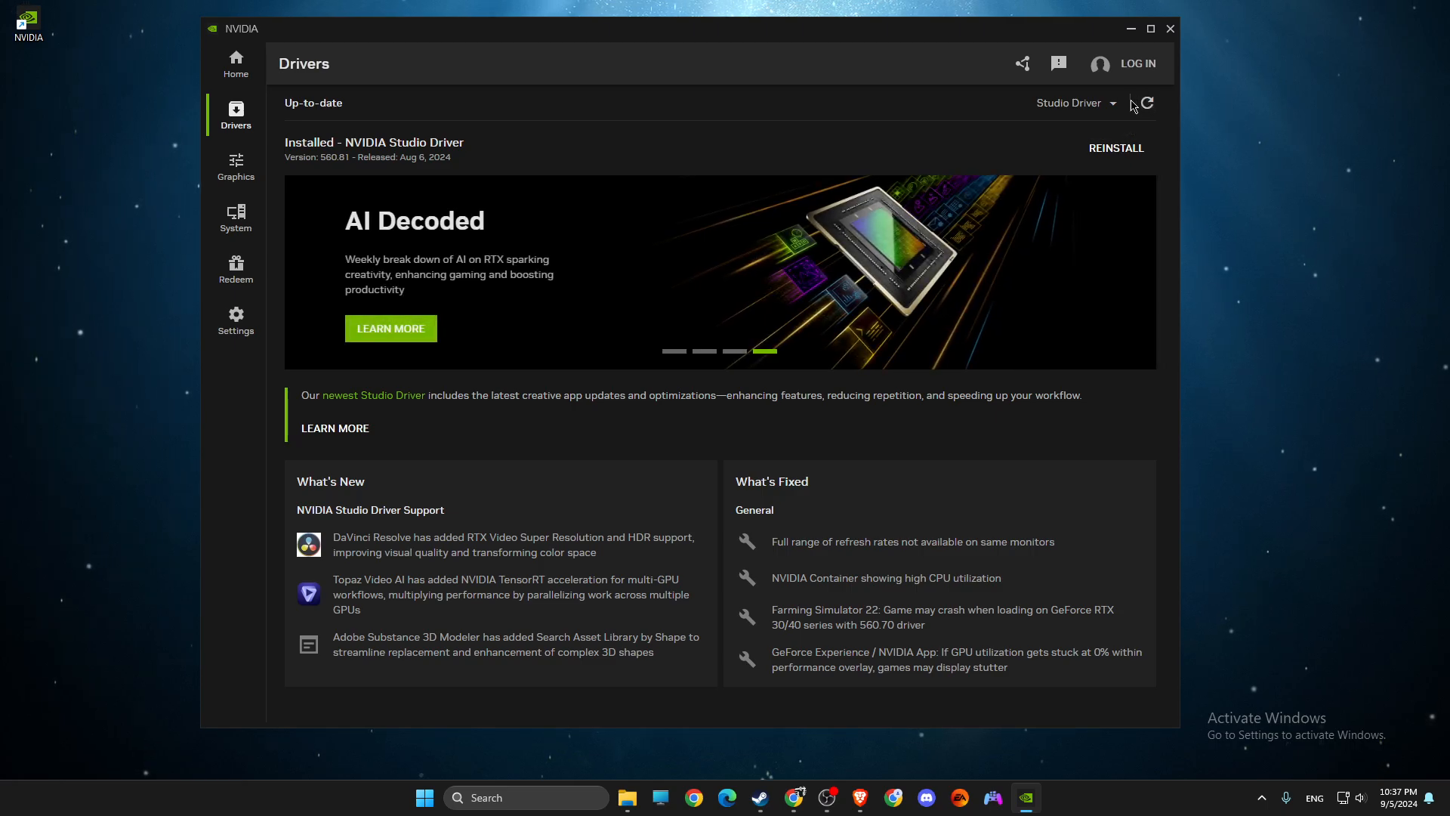
pyautogui.moveTo(1144, 103)
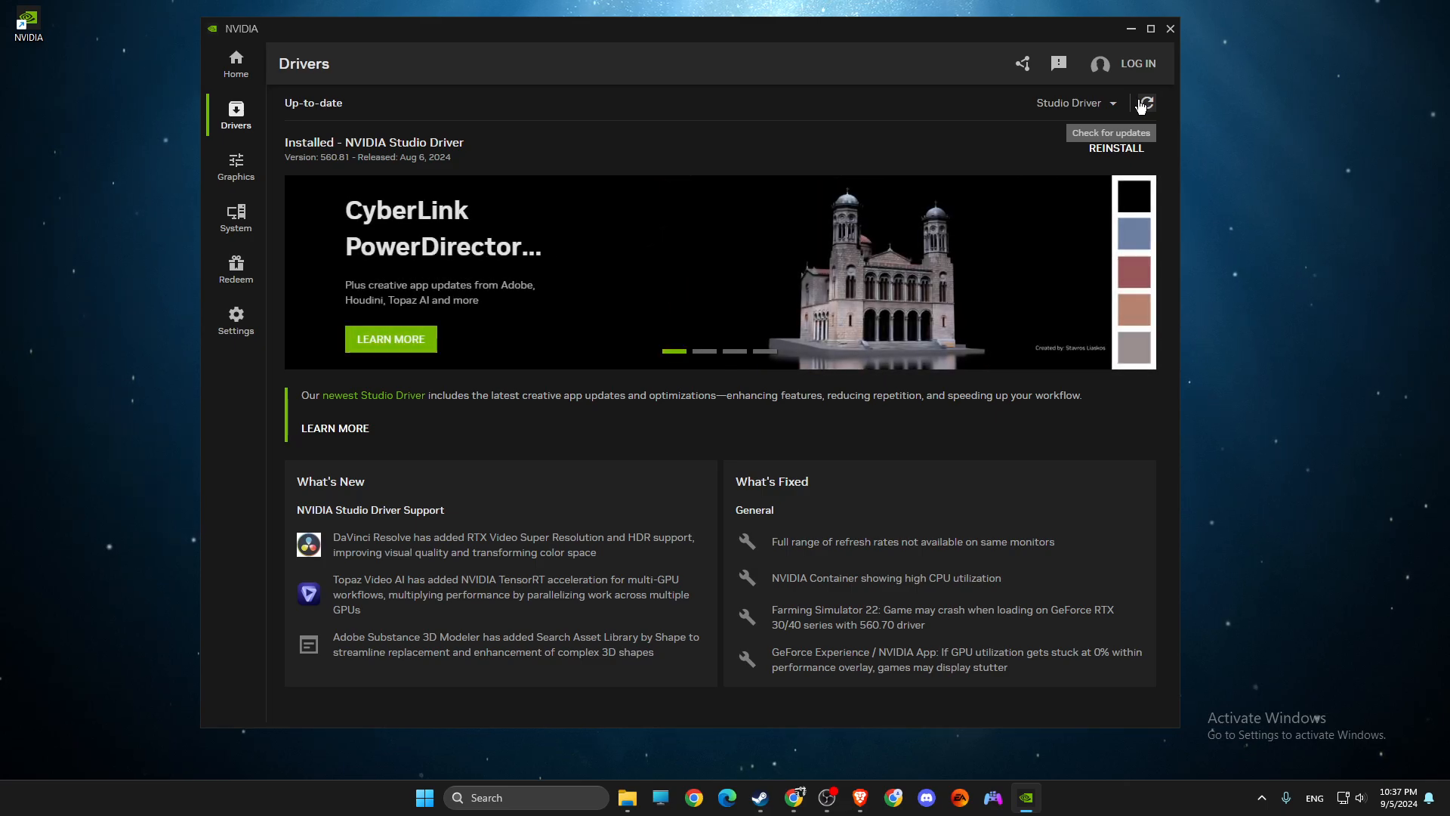
pyautogui.moveTo(1120, 62)
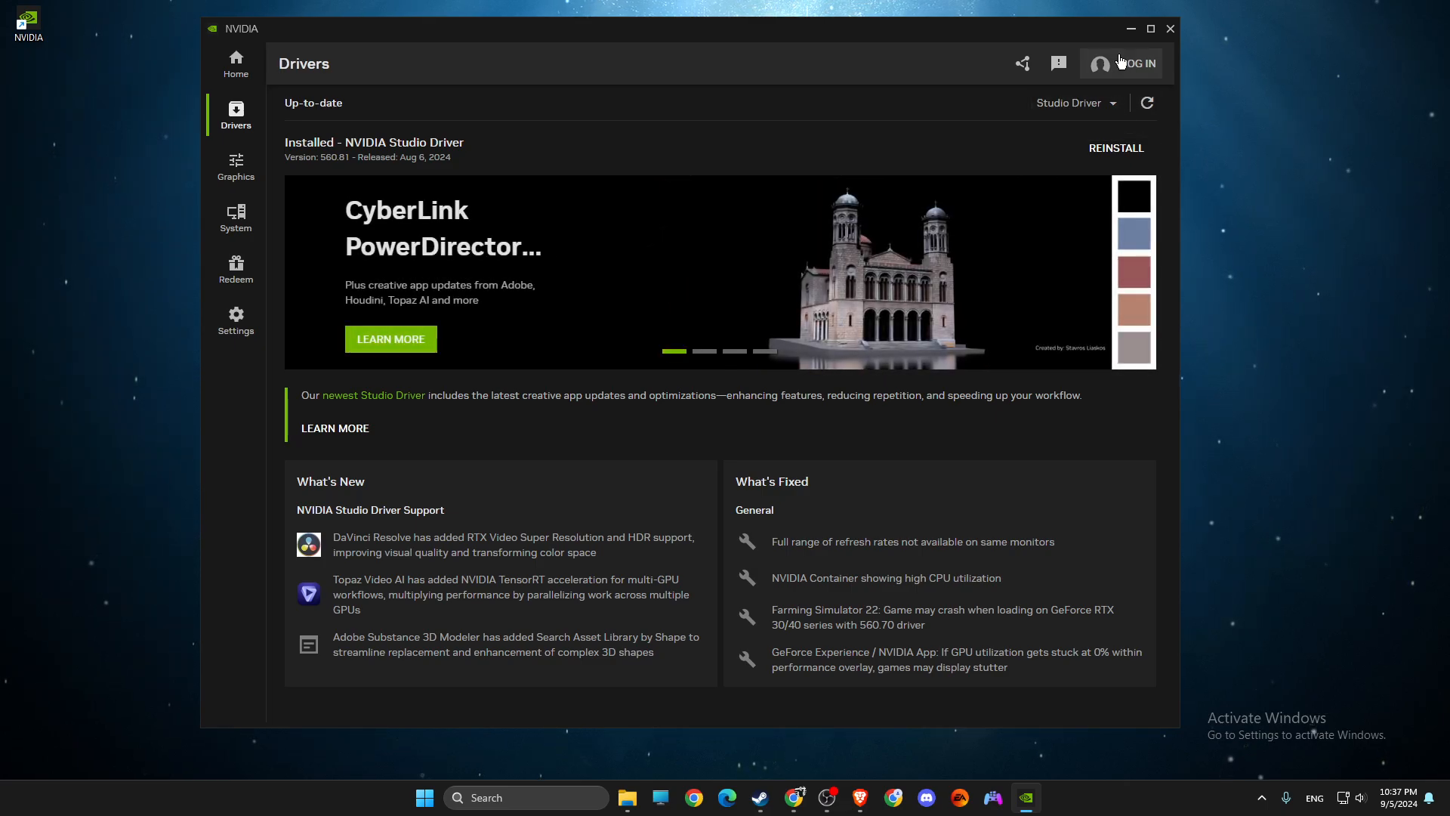
pyautogui.click(1168, 28)
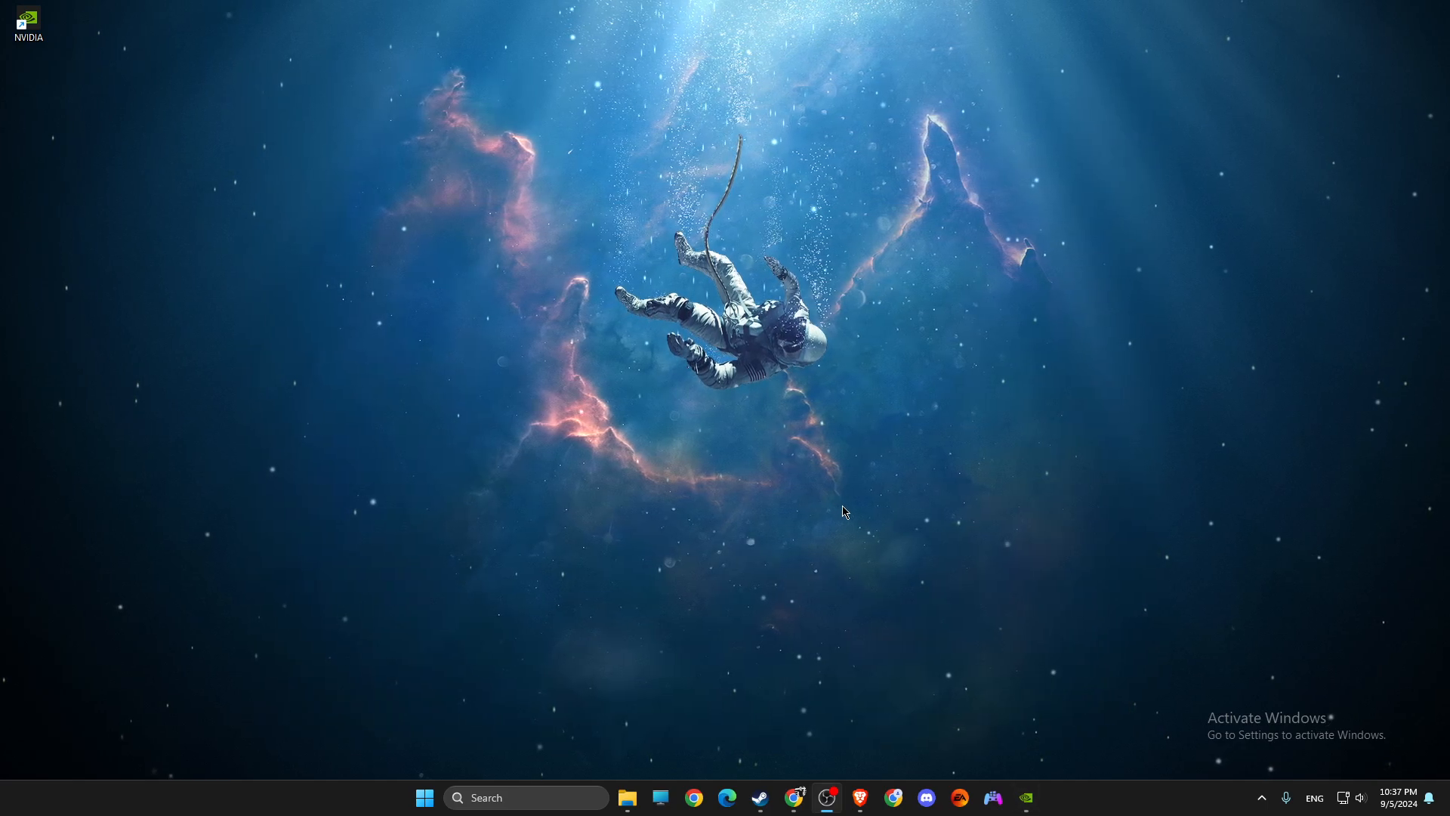
# From Spectre Divide's Installed Files settings, browse to the game's local install folder.
pyautogui.click(757, 798)
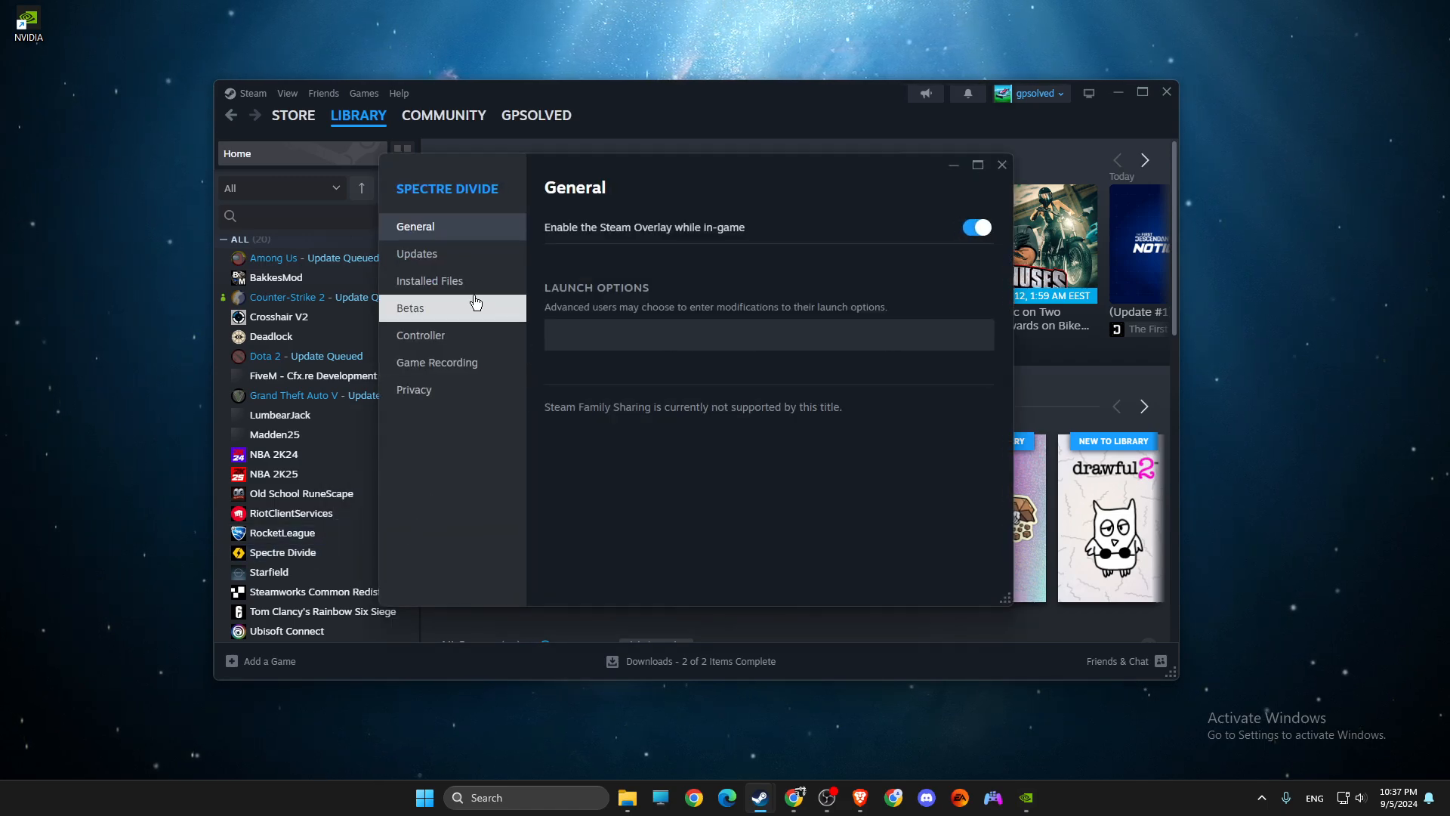
pyautogui.click(428, 280)
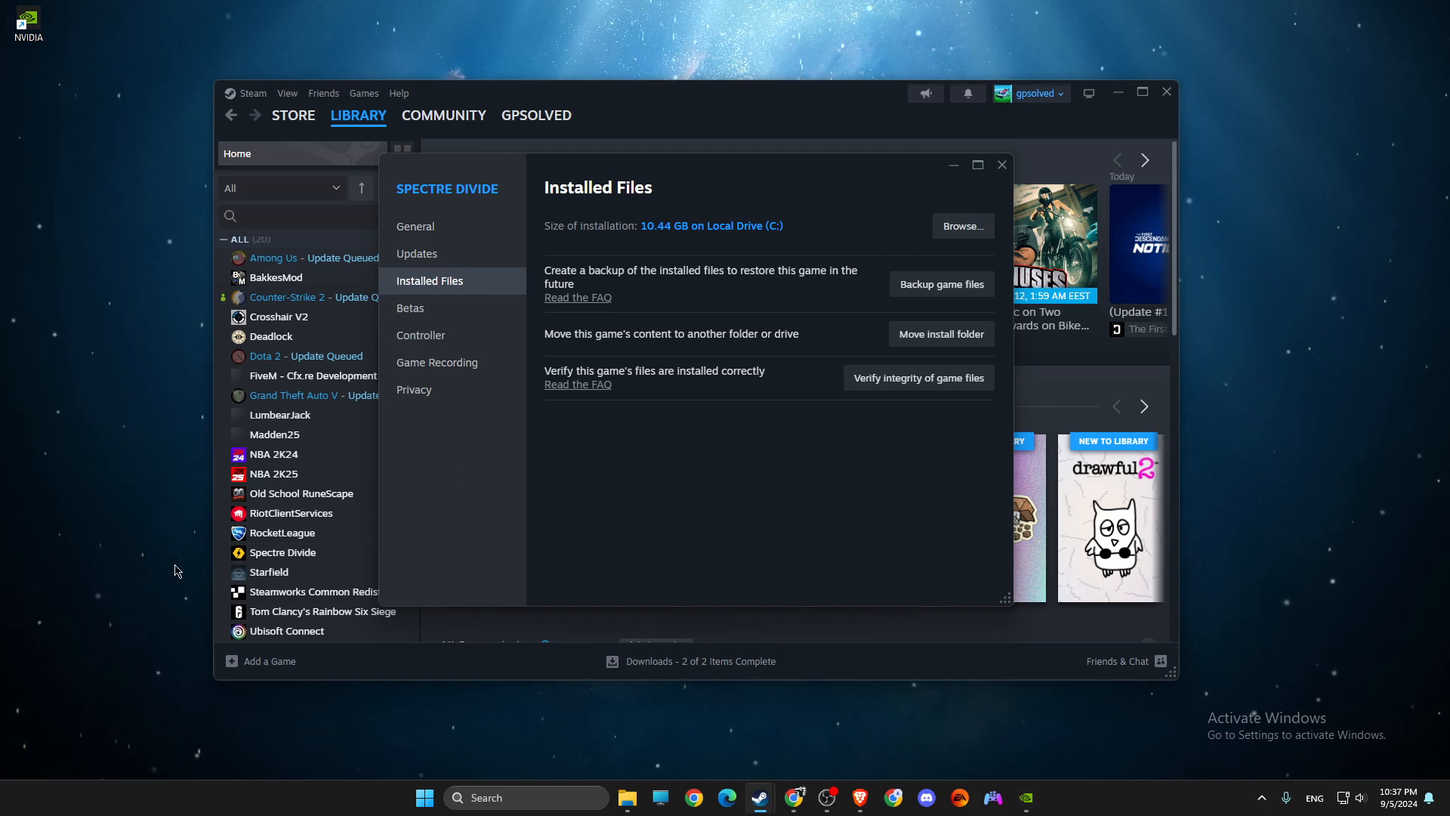
pyautogui.click(960, 226)
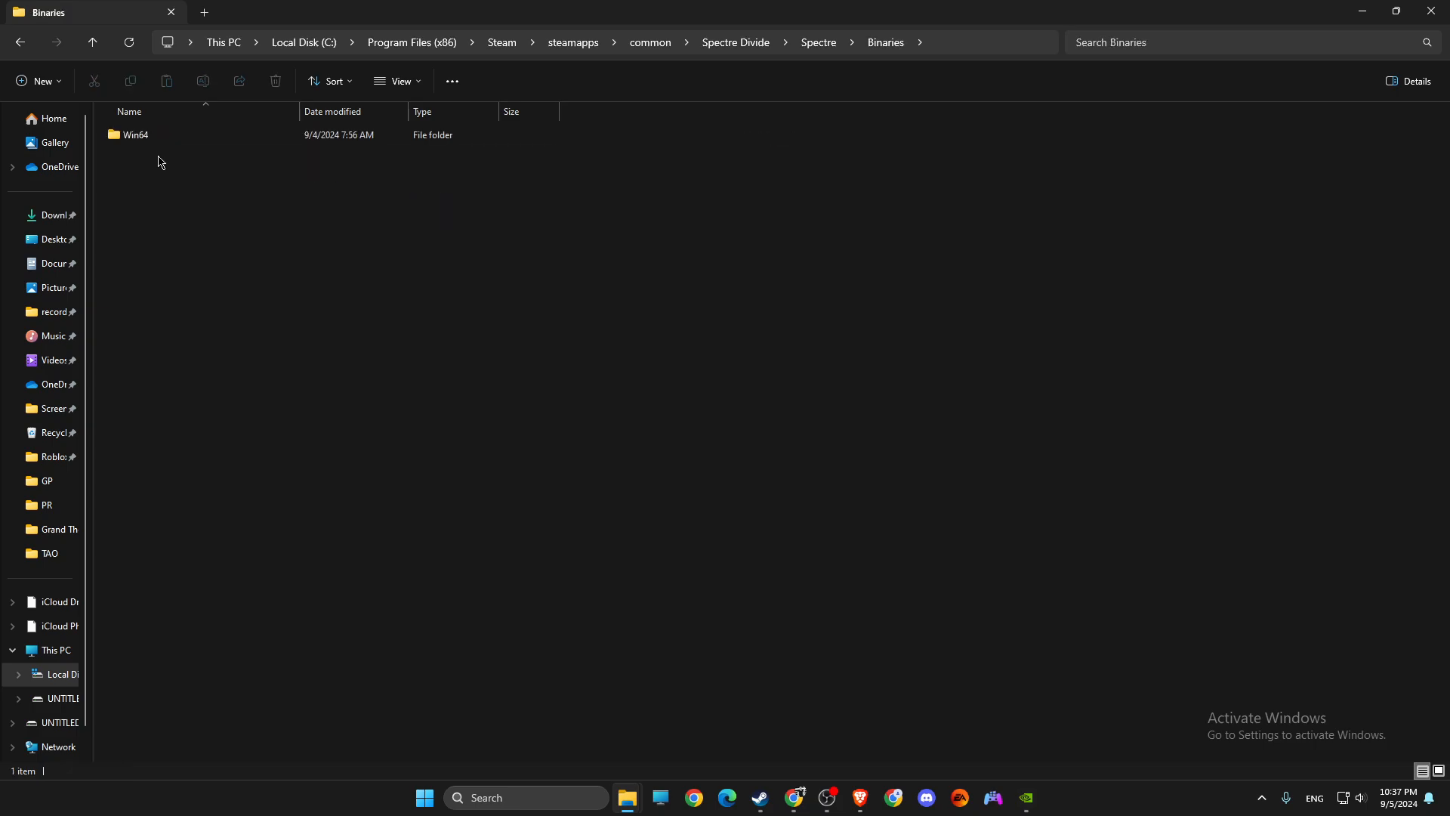
# Enter the Win64 folder containing SpectreClient-Win64-Shipping.exe.
pyautogui.doubleClick(135, 135)
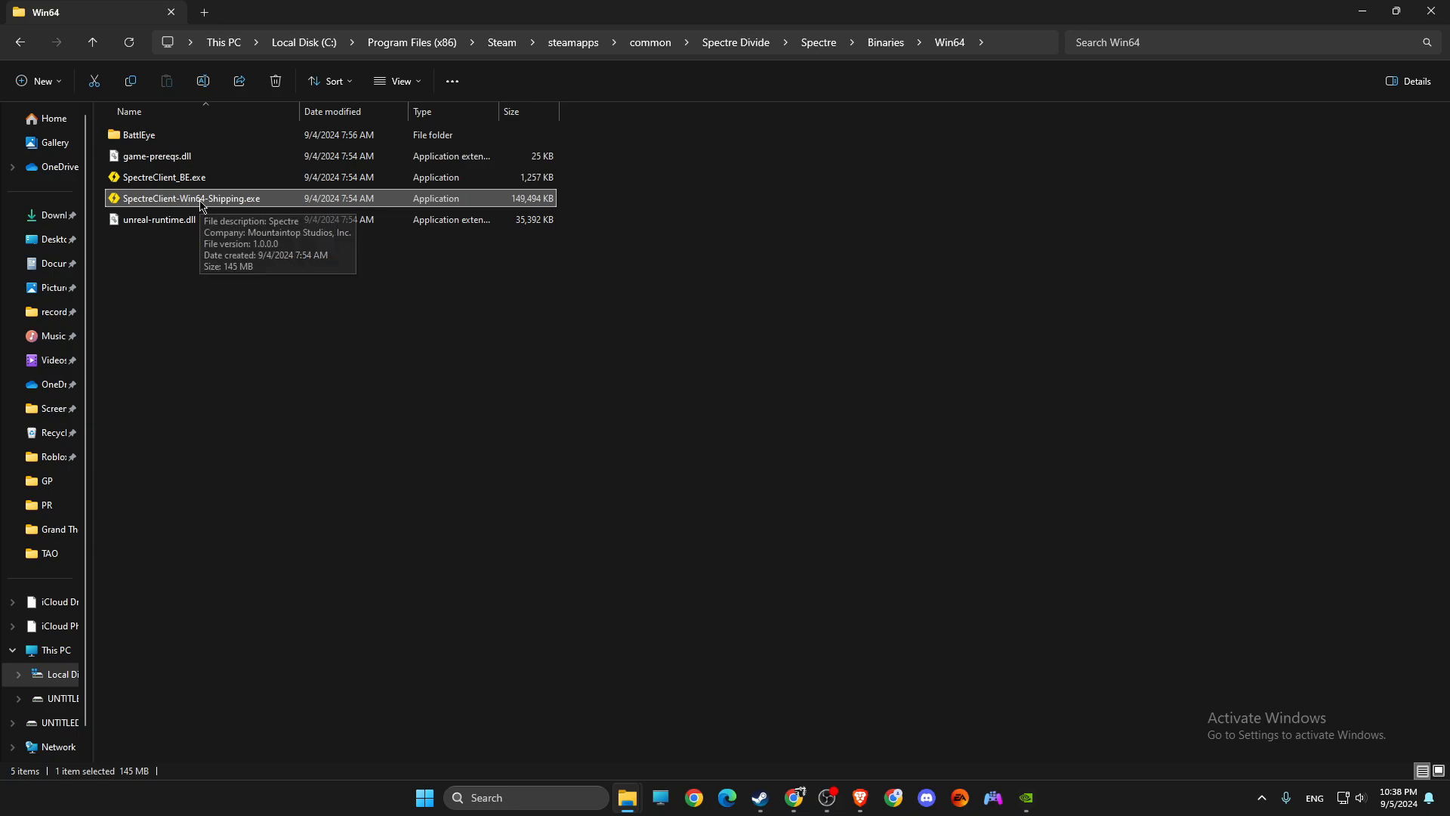
pyautogui.moveTo(300, 203)
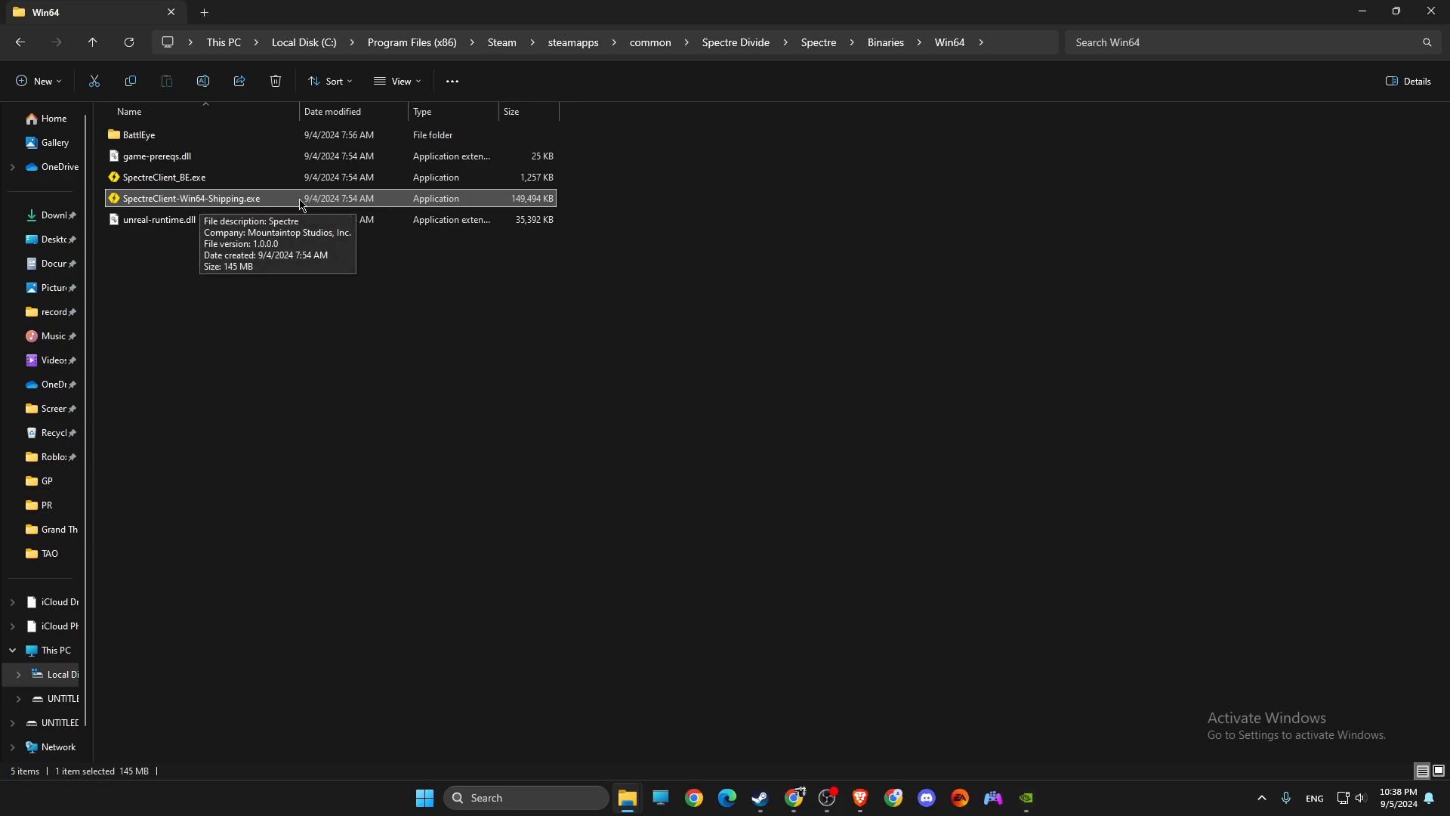
pyautogui.moveTo(193, 201)
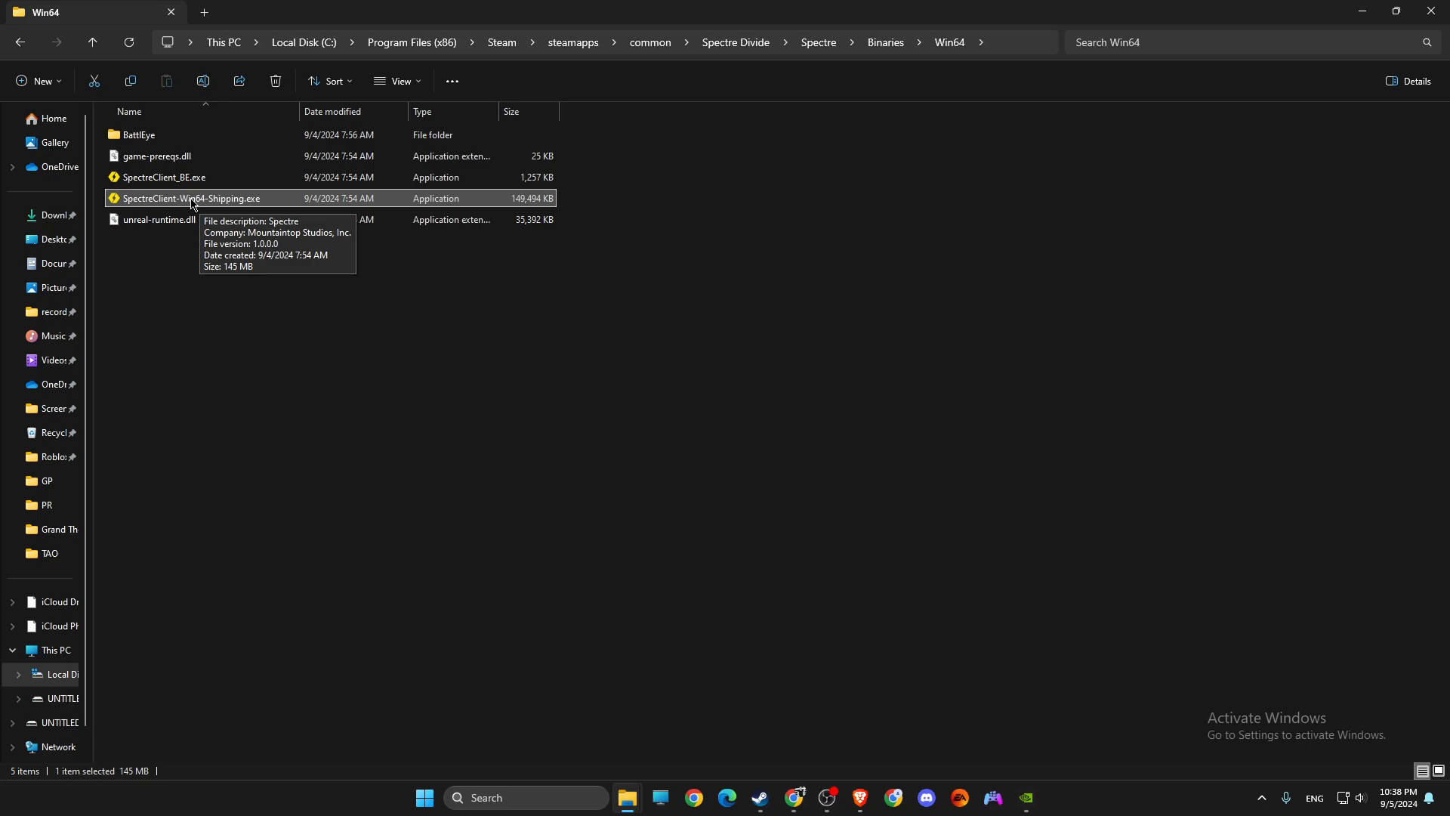